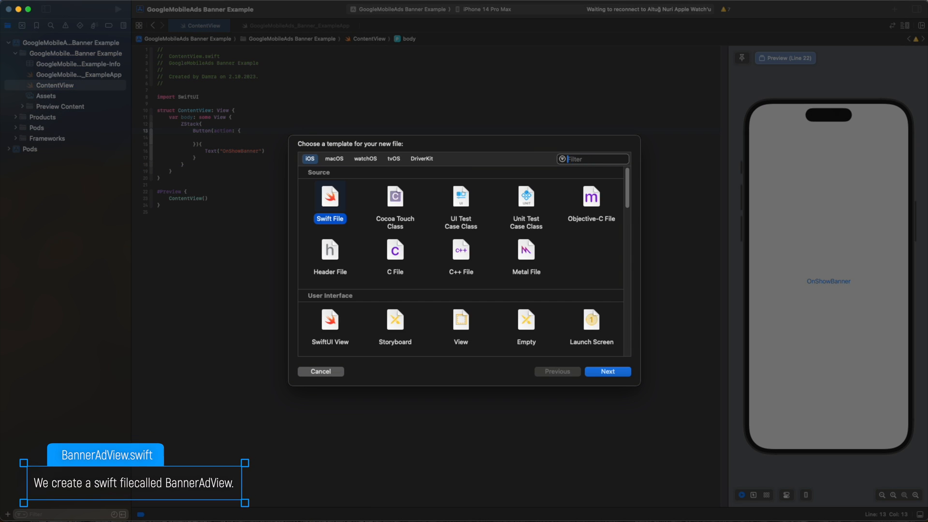
# Step: Create BannerAdView.swift from the plain Swift File template
pyautogui.click(607, 372)
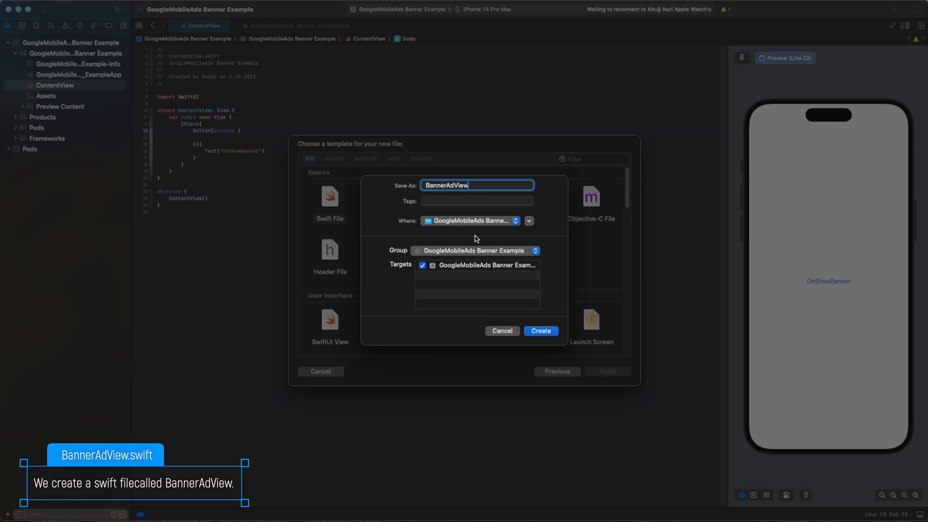
pyautogui.click(539, 331)
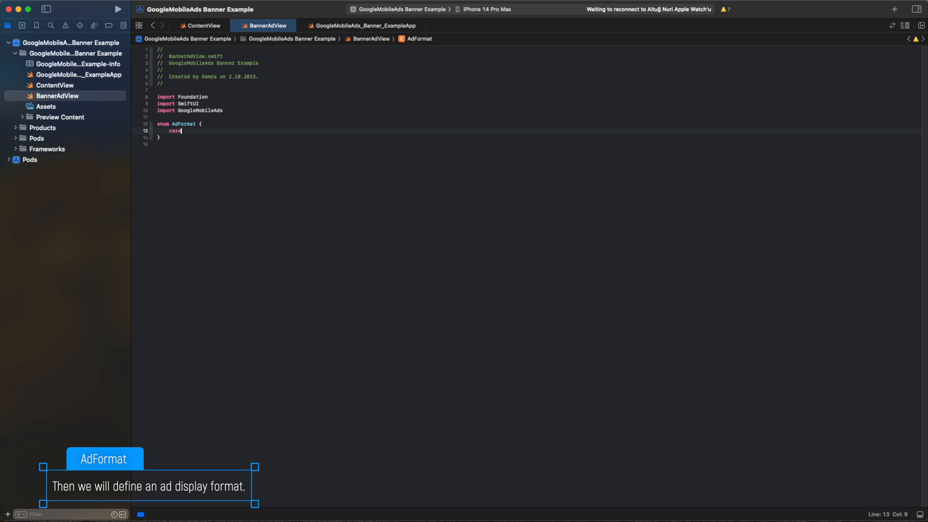
# Step: List AdFormat cases standartBanner, largeBanner, mediumRectangle, fullBanner, leaderboard, skyscraper, fluid, adaptiveBanner
pyautogui.write('standartBanner')
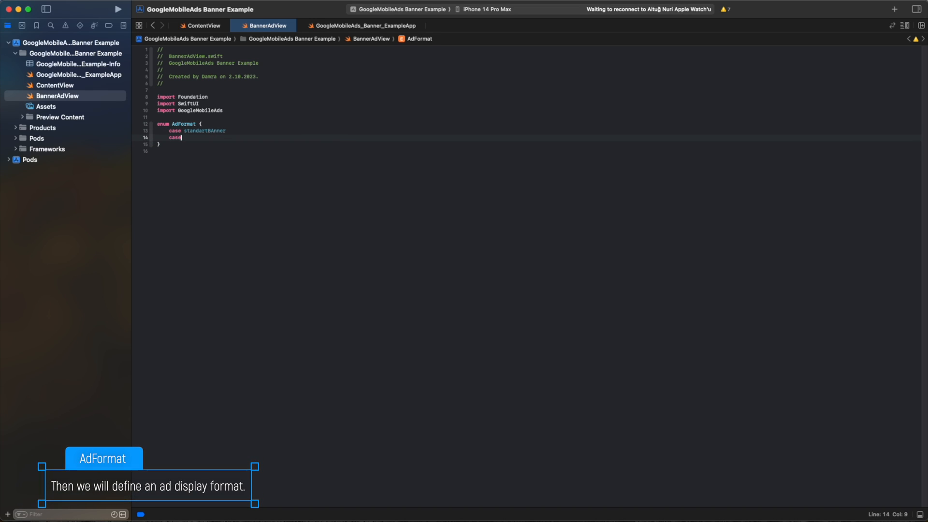
pyautogui.write('largeBanner')
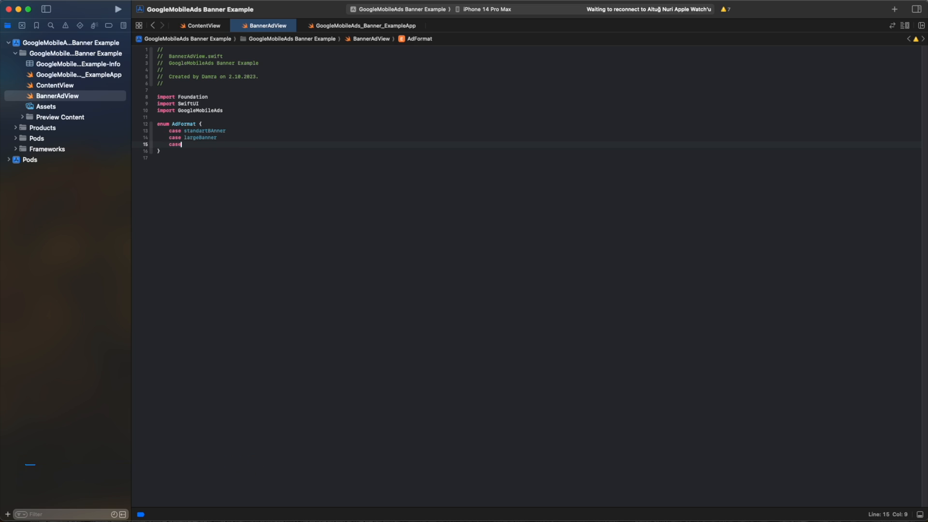
pyautogui.write('mediumRectangle')
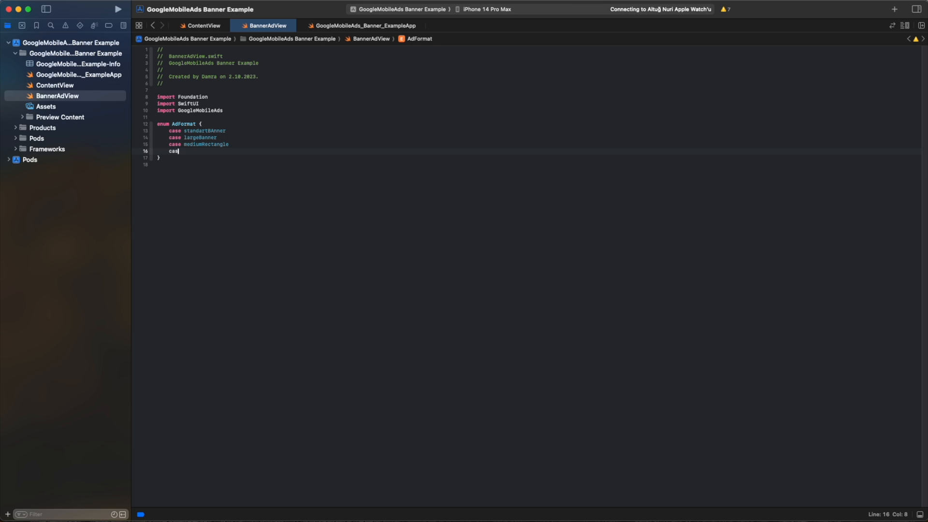
pyautogui.write('fullBanner')
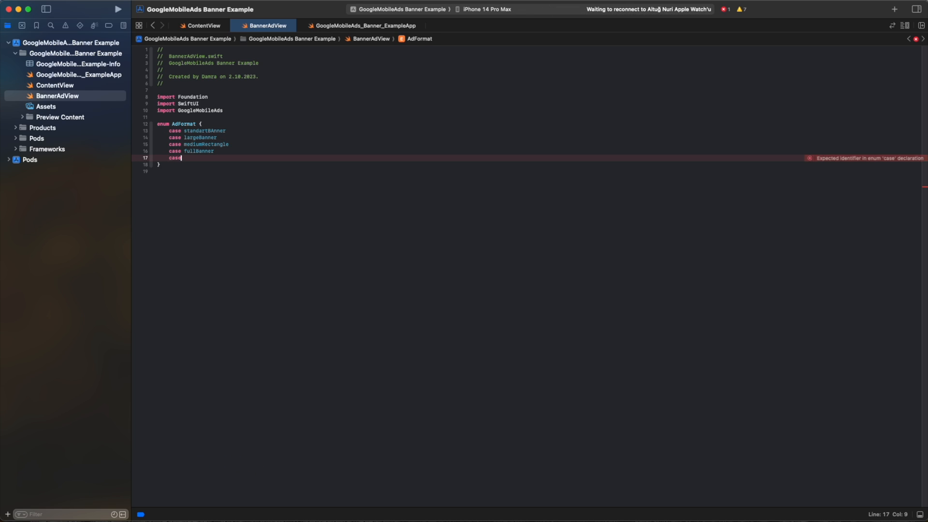
pyautogui.write('leaderboard')
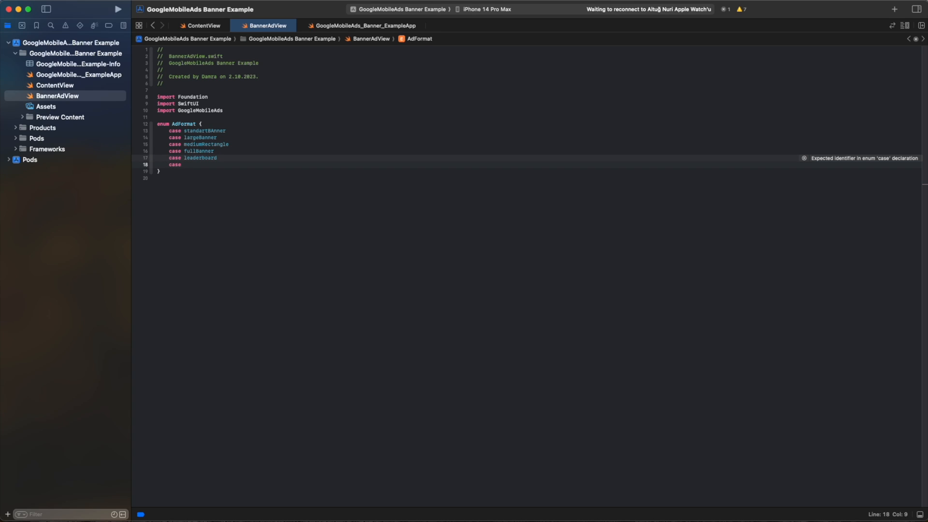
pyautogui.write('skyscraper')
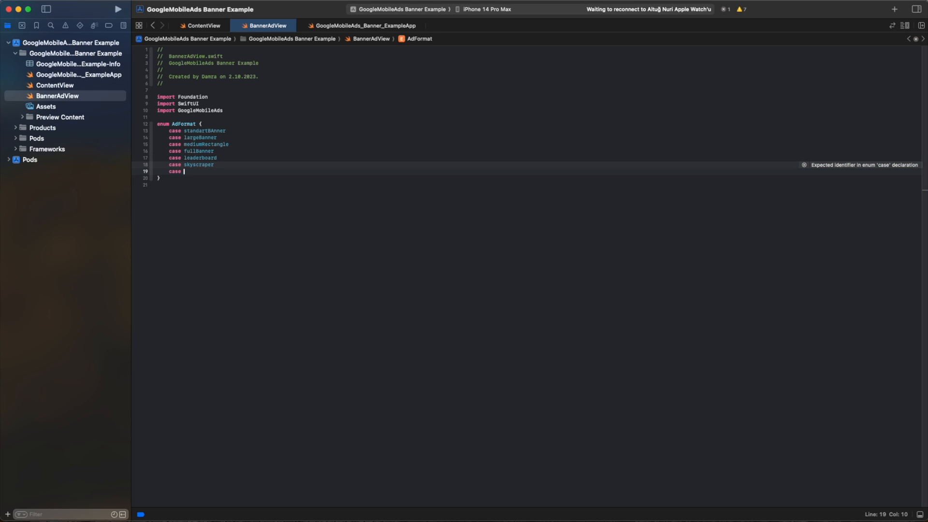
pyautogui.write('fluid')
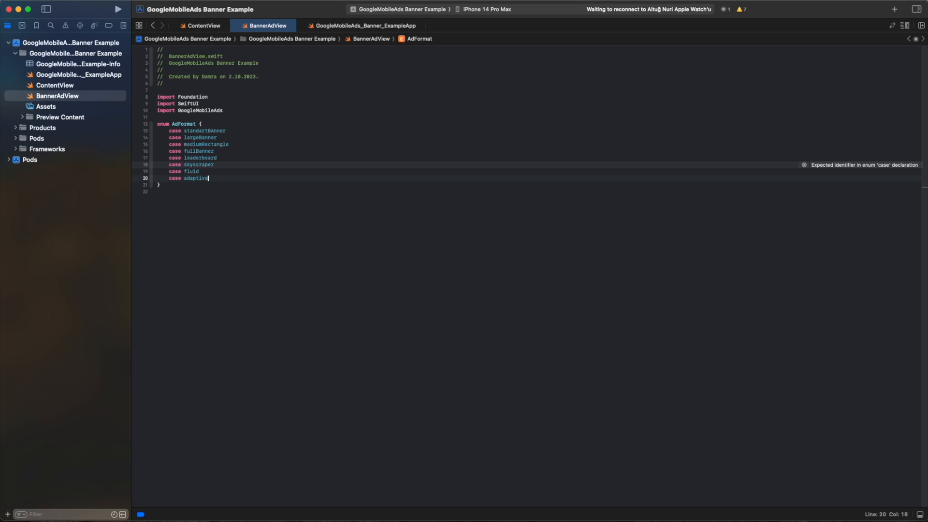
pyautogui.write('var adSize: GADAdSize {')
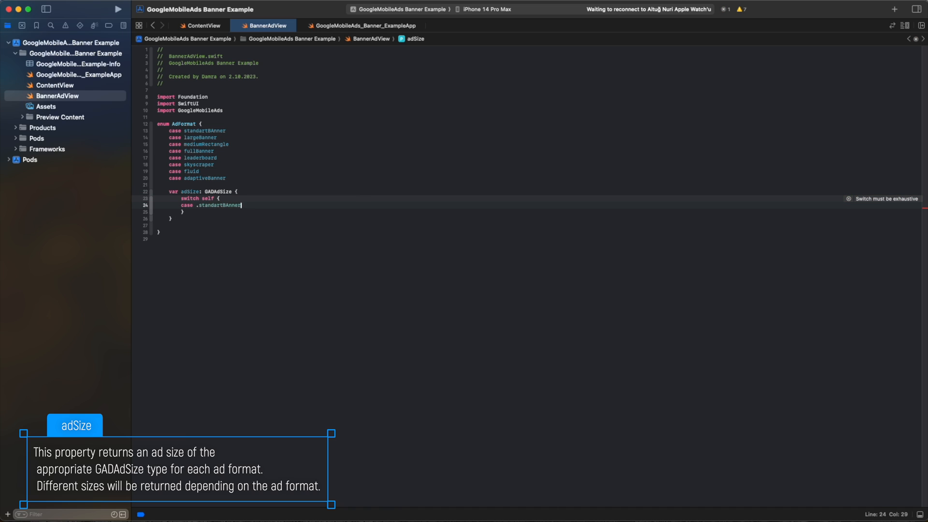
# Step: Write the adSize switch returning GADAdSizeBanner, GADAdSizeLargeBanner, GADAdSizeLeaderboard and the adaptive size
pyautogui.write(': return GADAdSizeBanner')
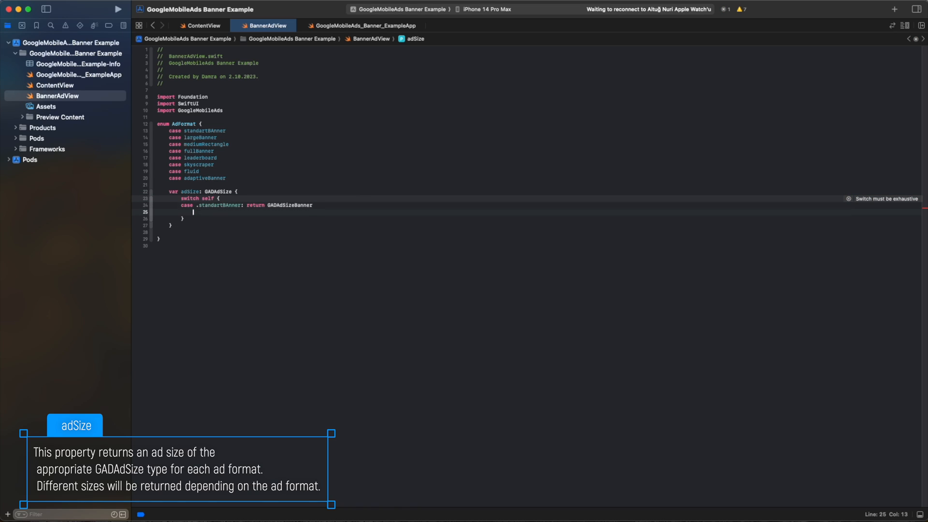
pyautogui.write('case .largeBanner: return')
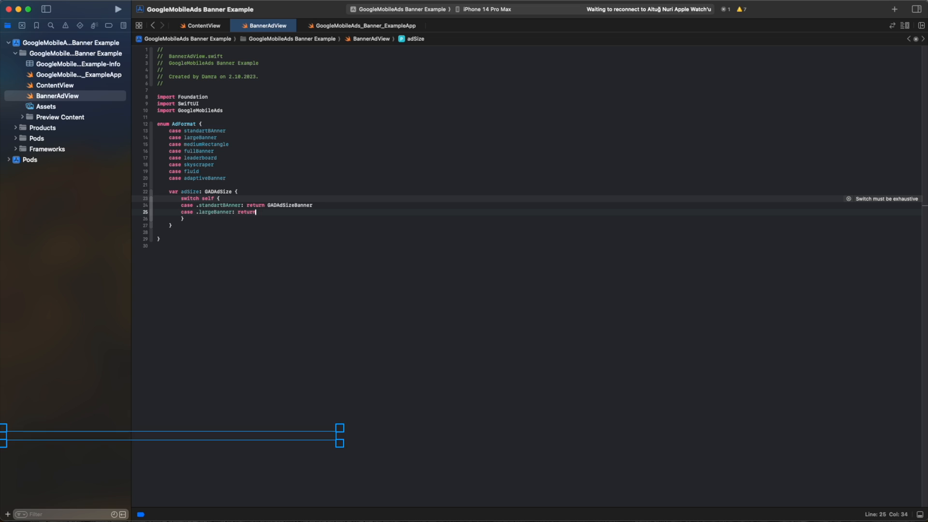
pyautogui.write('GADAdSizeLargeBanner')
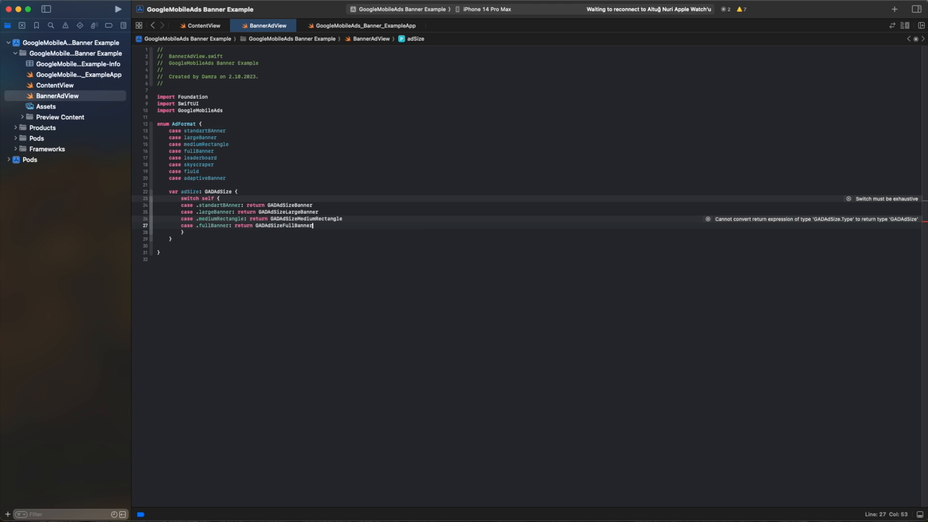
pyautogui.write('case .leaderboard: return GADAdSize')
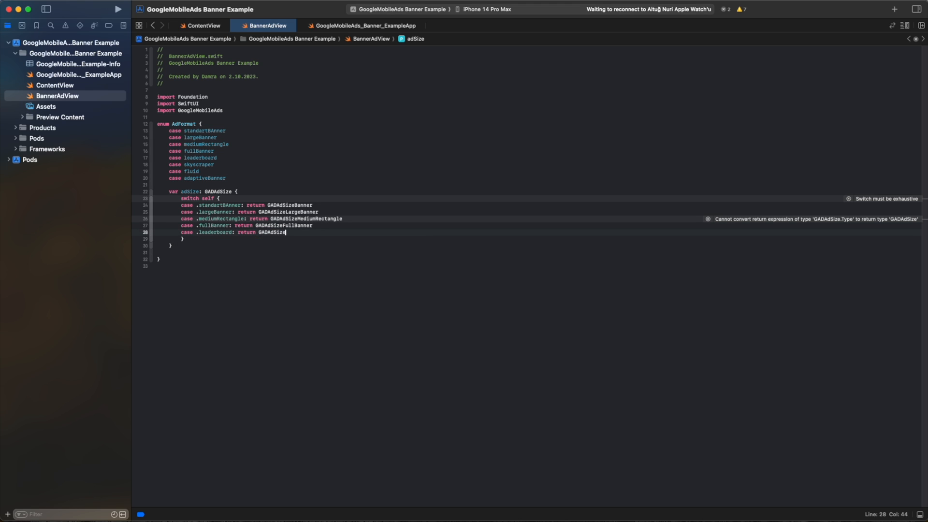
pyautogui.write('Leaderboard')
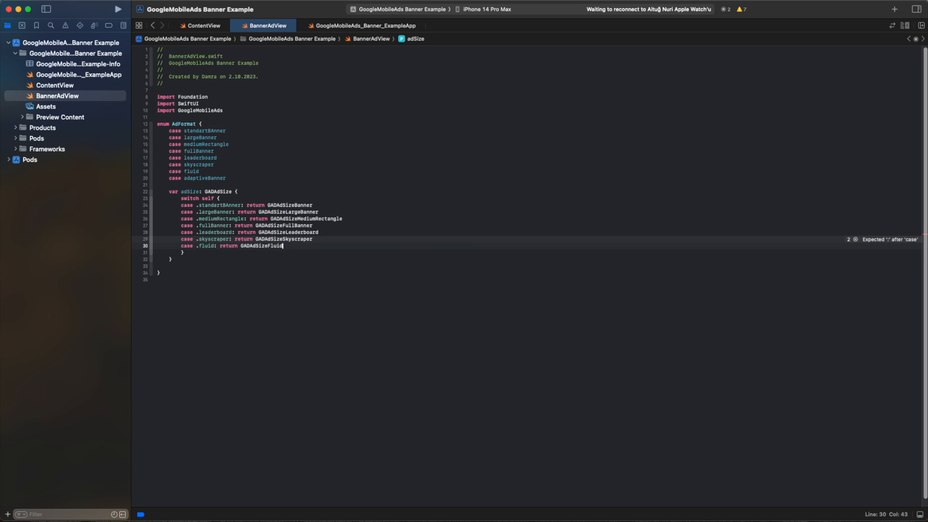
pyautogui.write('case .adaptiveBanner: return GADAdSize')
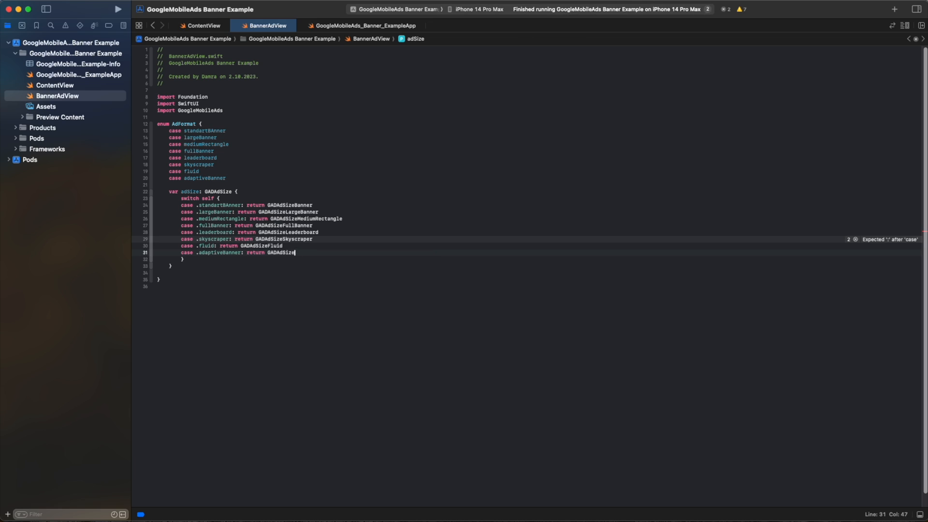
pyautogui.write('Leaderboard')
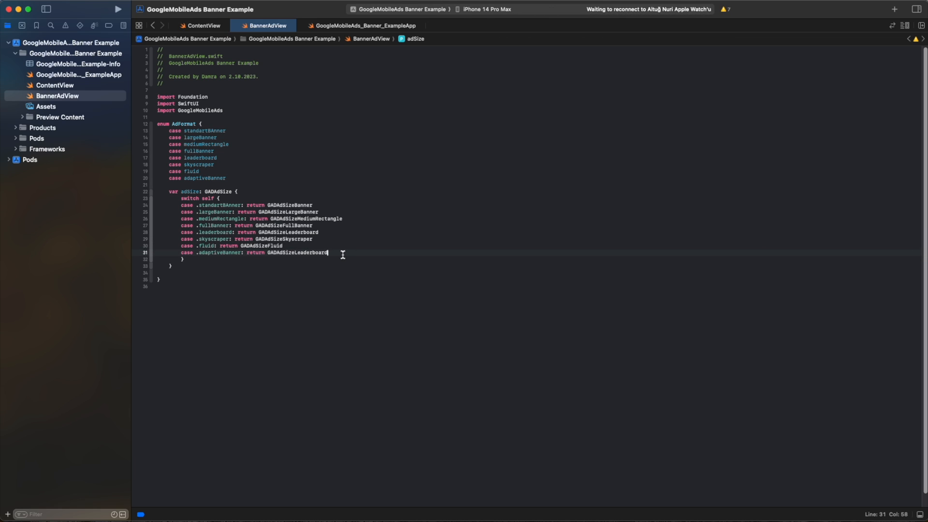
pyautogui.write('GADcurrentOrientationInlineAdaptiveBanner')
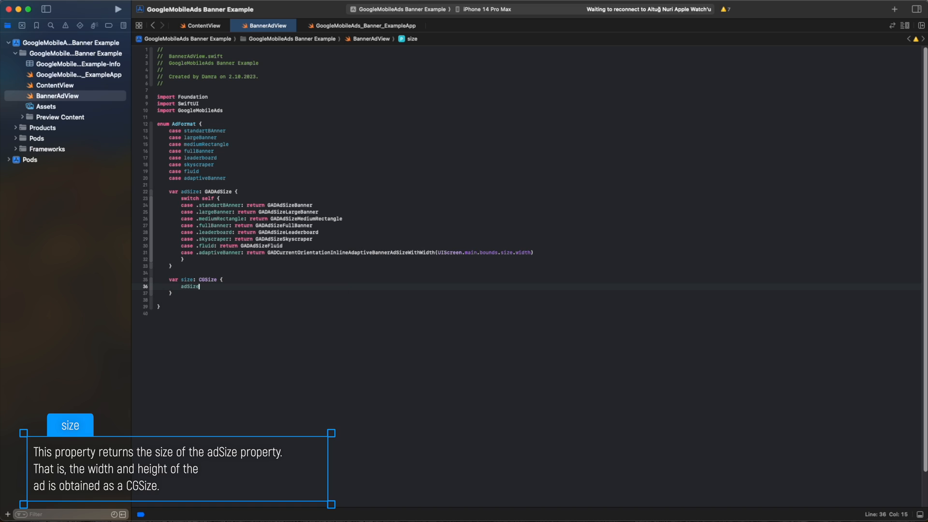
# Step: Add AdFormat's size property returning adSize.size, and begin an AdStatus enum
pyautogui.write('.size')
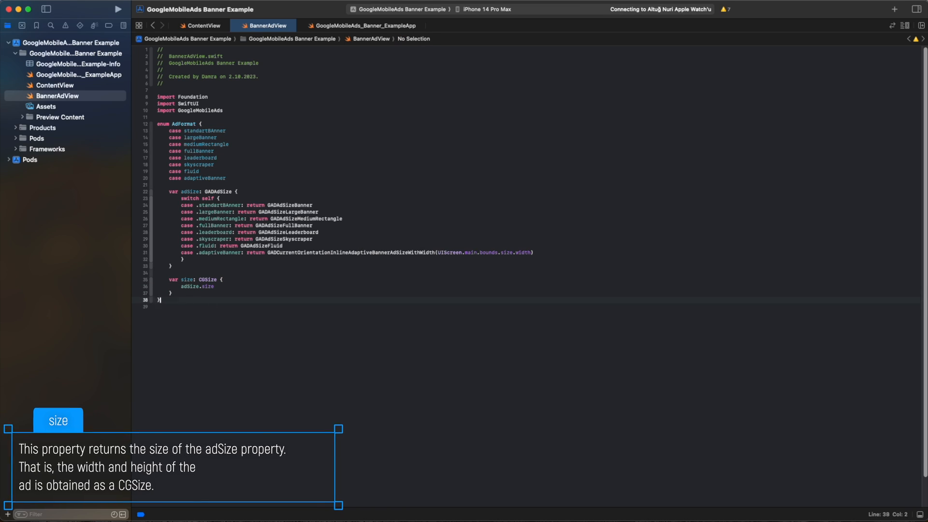
pyautogui.write('enum AdStatus')
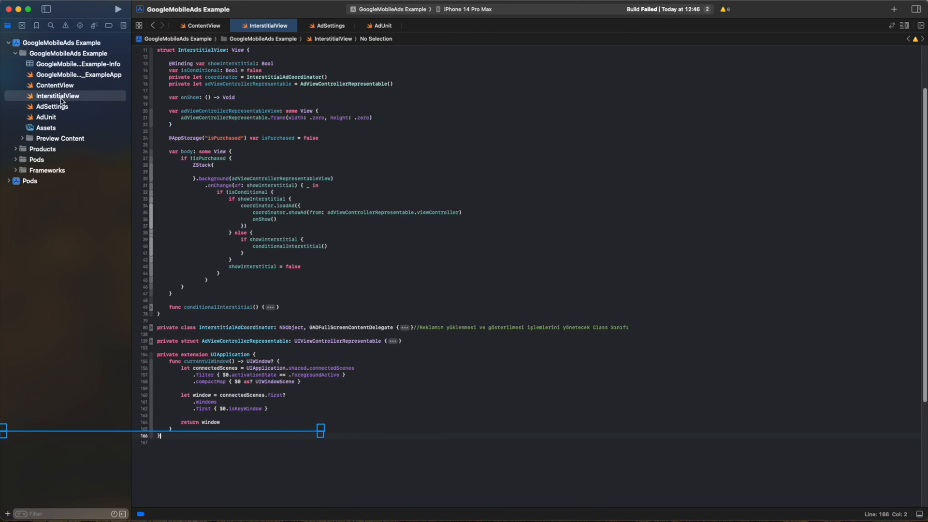
pyautogui.click(77, 74)
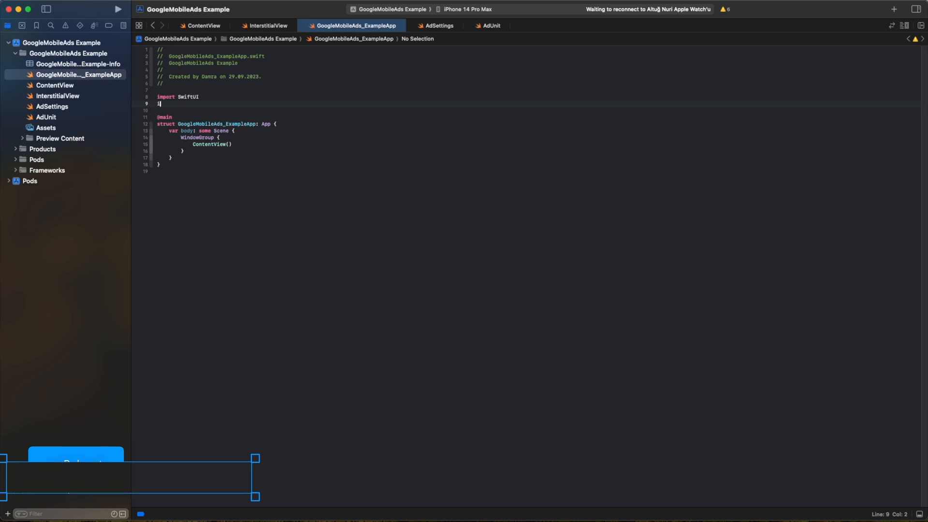
pyautogui.write('import GoogleMobileAds')
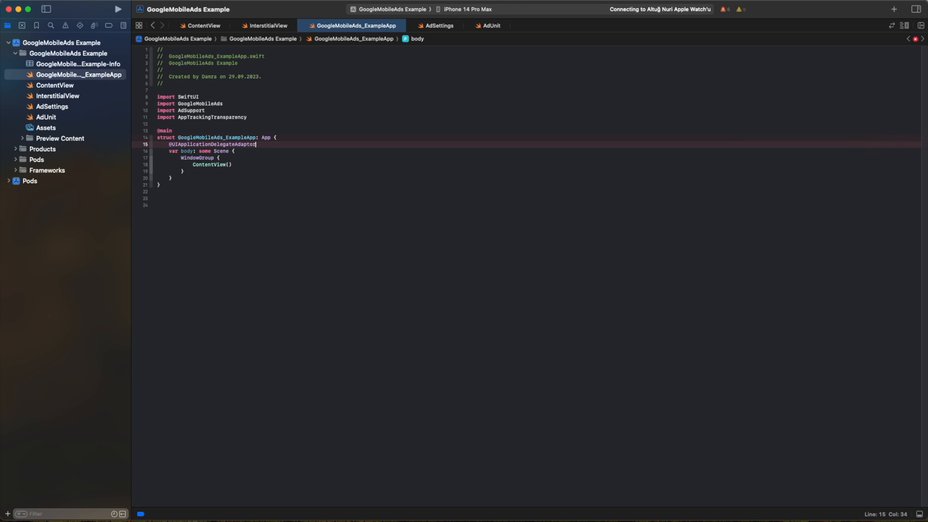
pyautogui.write('(AppDelegate.self) var appDelegate')
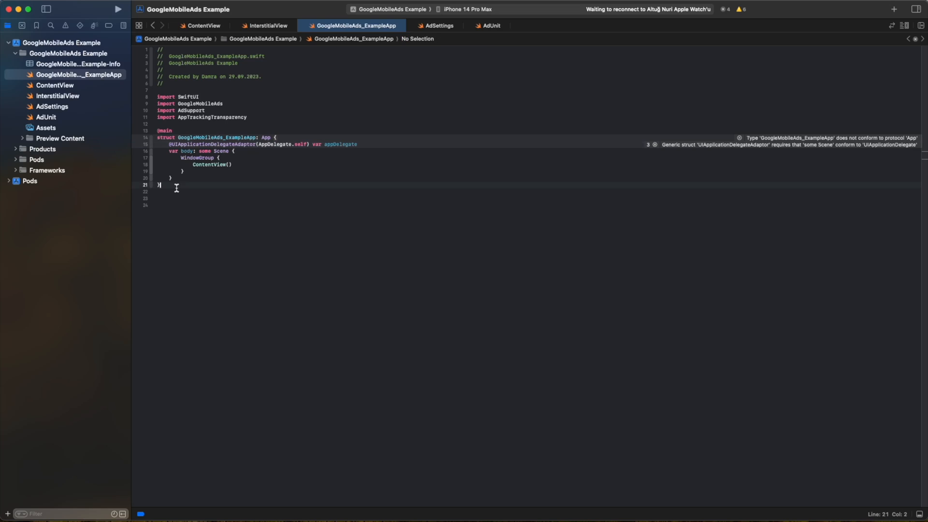
pyautogui.write('class AppDelegate: NSObject, UIApplicationDelegate {')
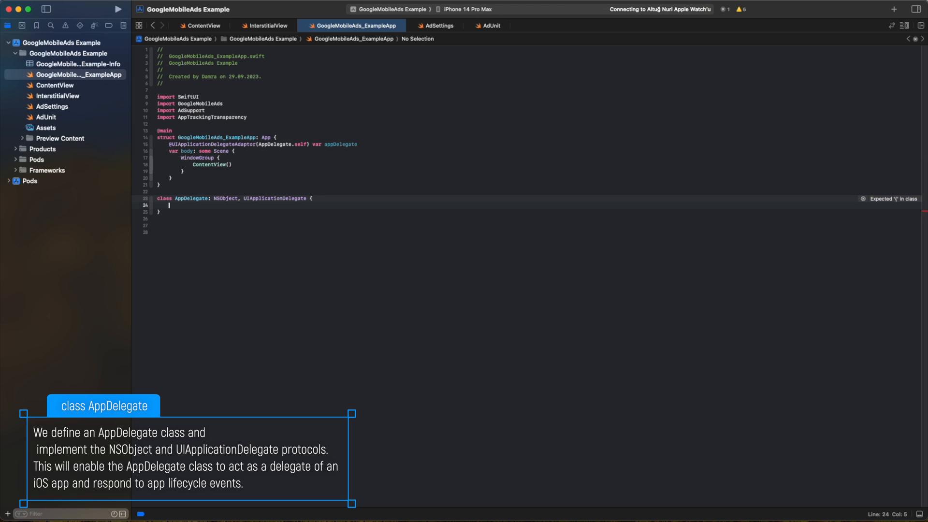
# Step: Give AppDelegate a window property and a didFinishLaunching calling GADMobileAds.sharedInstance().start()
pyautogui.write('var')
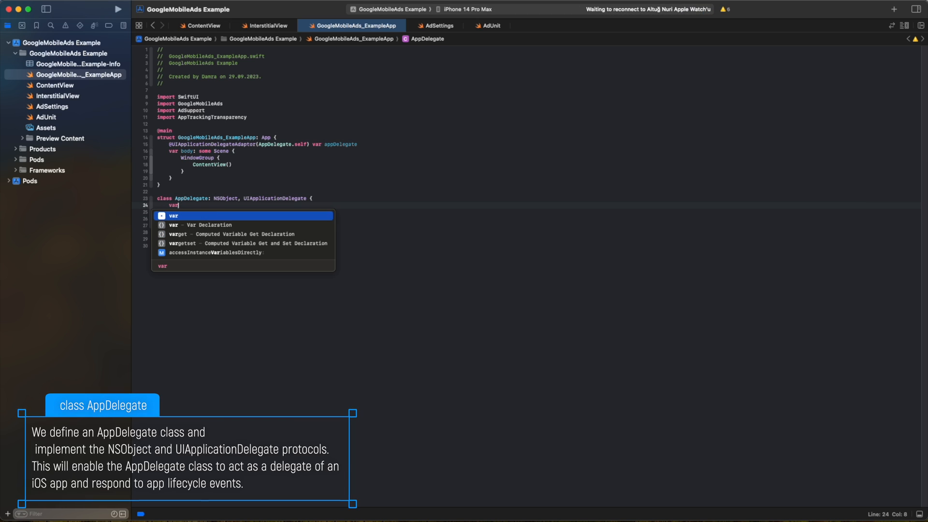
pyautogui.write('window: UIWindow?')
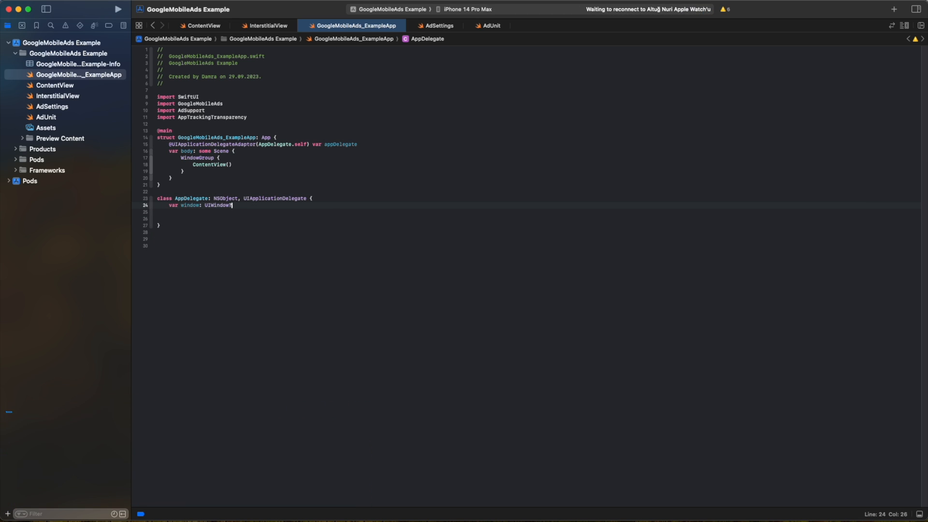
pyautogui.write('func')
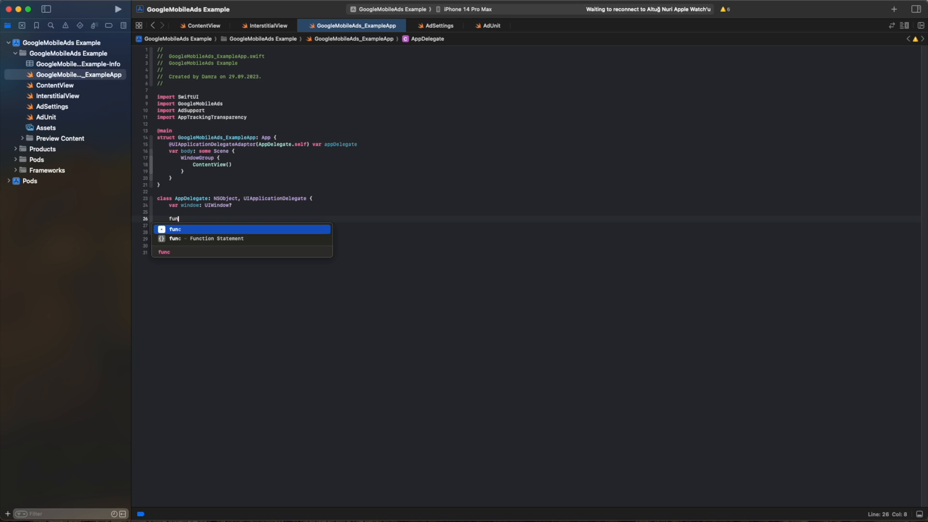
pyautogui.write('applica')
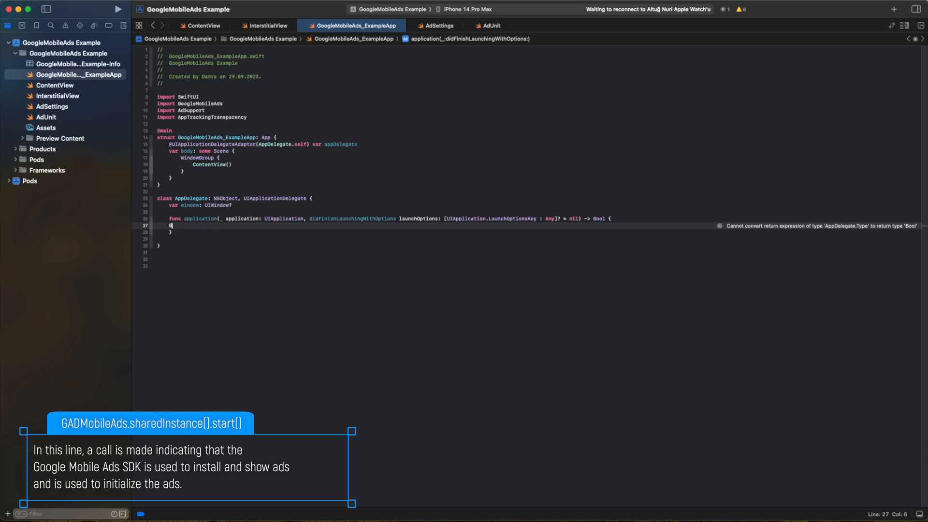
pyautogui.write('GADMobileAds')
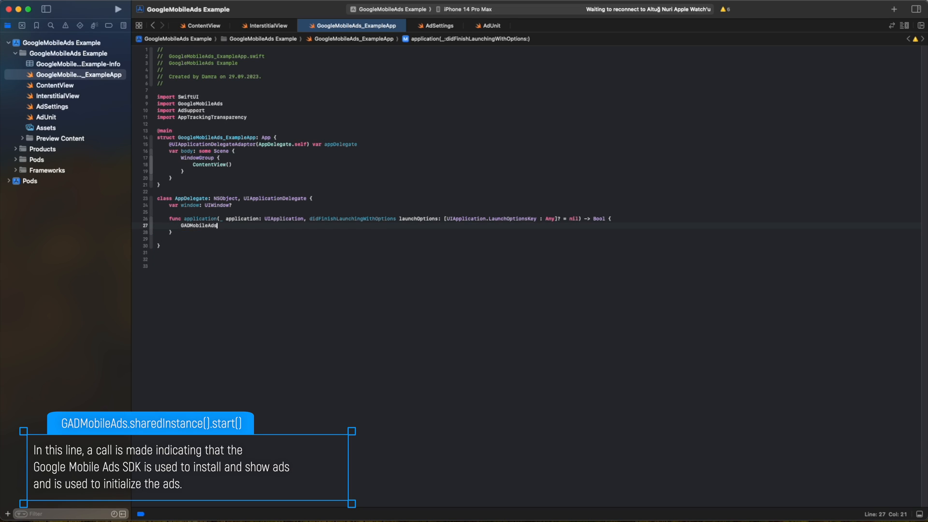
pyautogui.write('.sharedInstance().start() //START GOOGLEMOBILEADS')
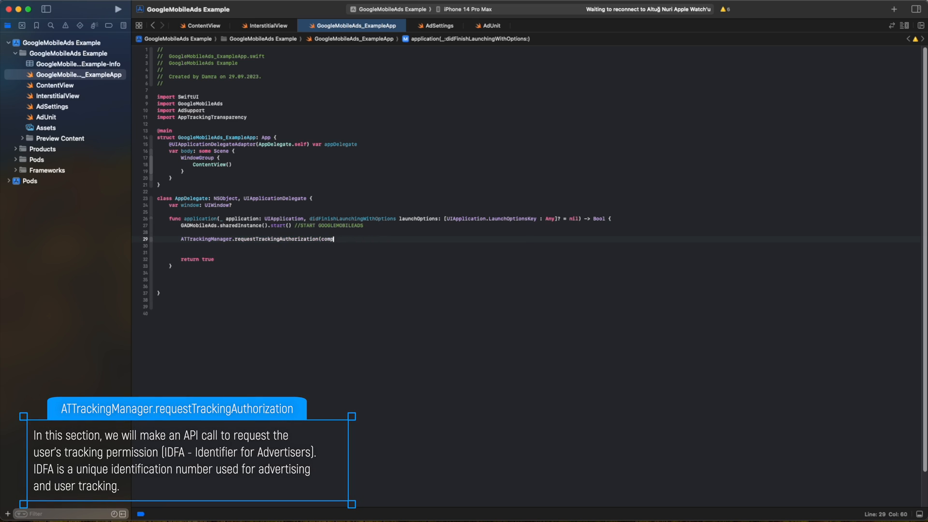
# Step: Switch on status on the main queue, printing the IDFA if authorized, else 'IDFA NOT ALLOW'
pyautogui.write('{ status in')
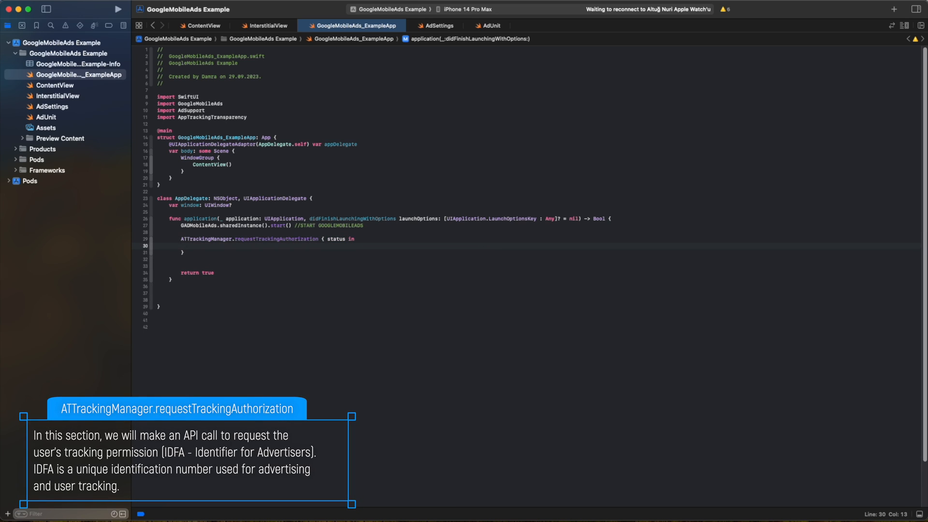
pyautogui.write('DispatchQueue.main.async {')
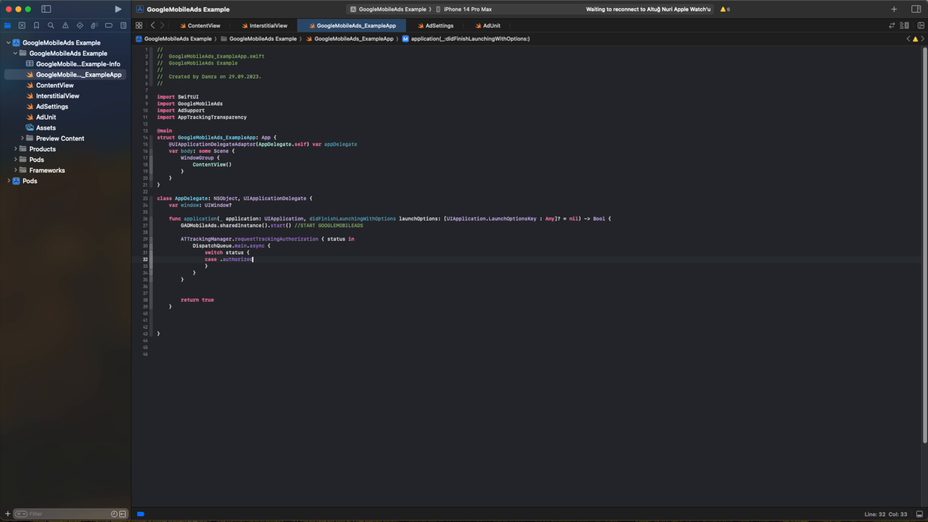
pyautogui.write('let idfa = ASIdentifierManager.shared().advertisingIdentifier')
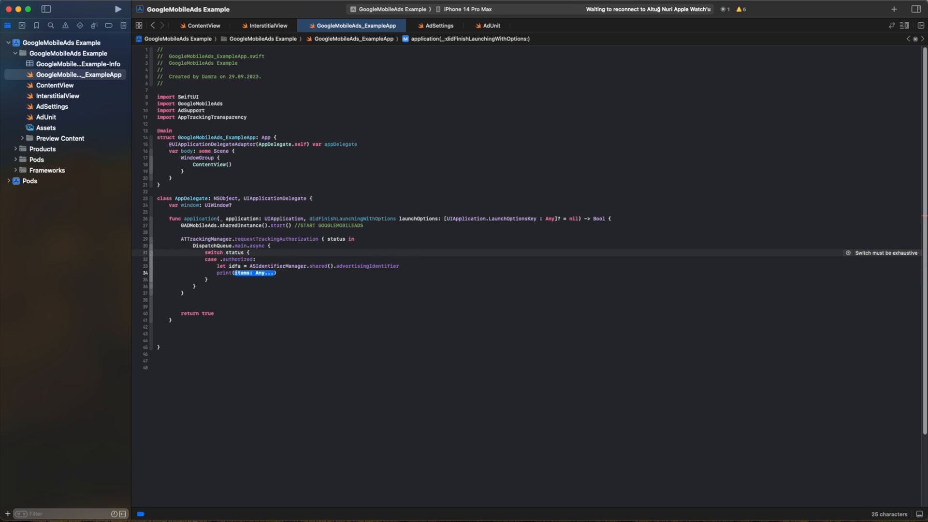
pyautogui.write('IDFA \\(idfa.uuidString')
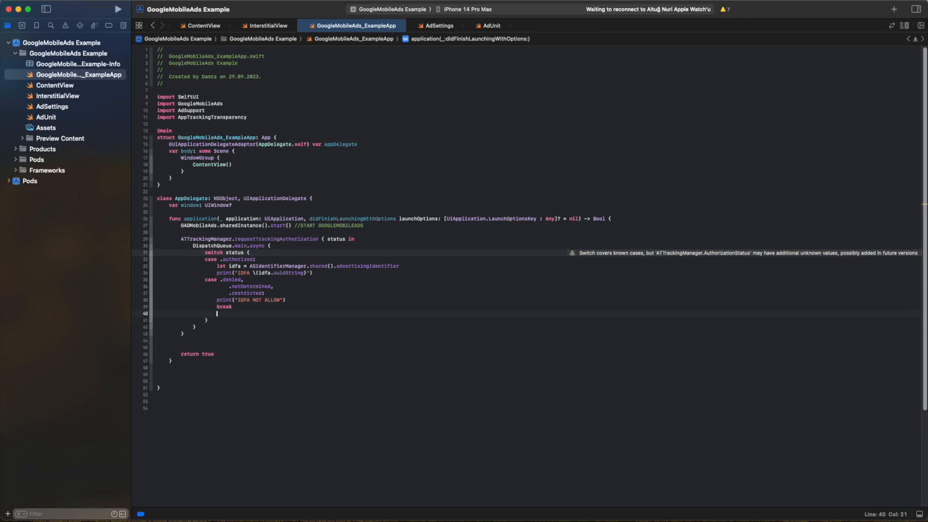
pyautogui.write('@unknown default:')
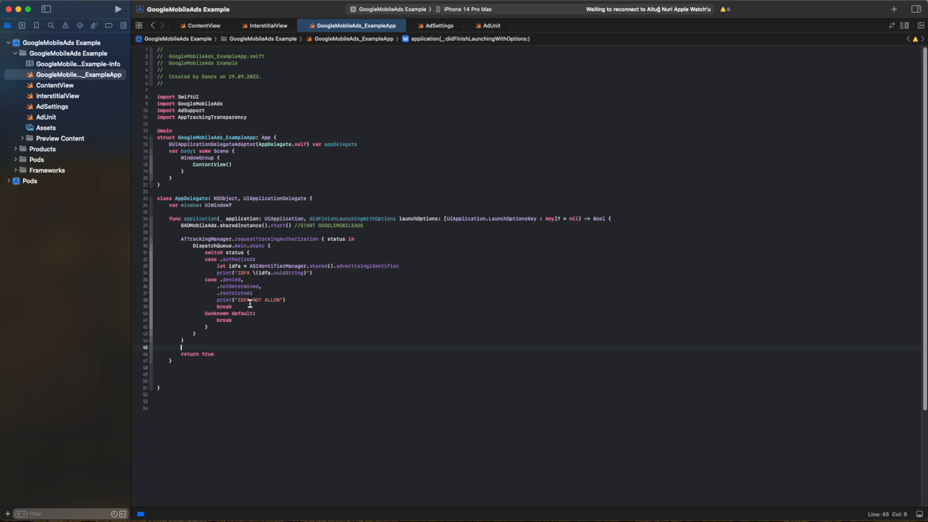
# Step: Declare struct BannerAdView: View in BannerAdView.swift, accepting the completion to stub body
pyautogui.click(58, 96)
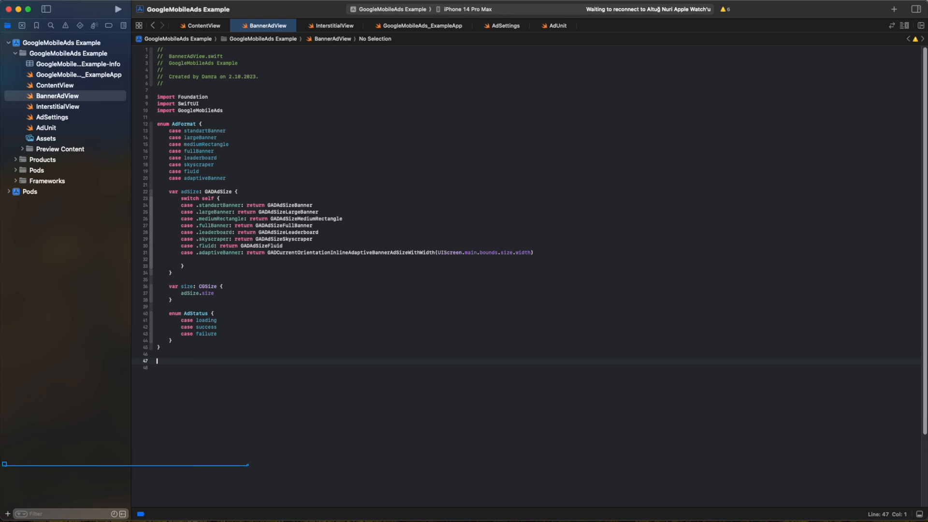
pyautogui.write('struct BAnnerAdView: View')
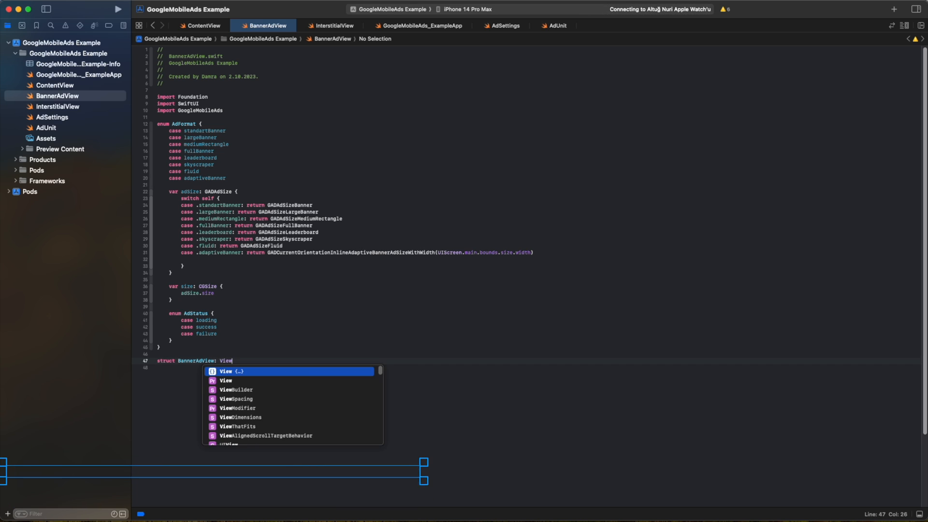
pyautogui.press('Return')
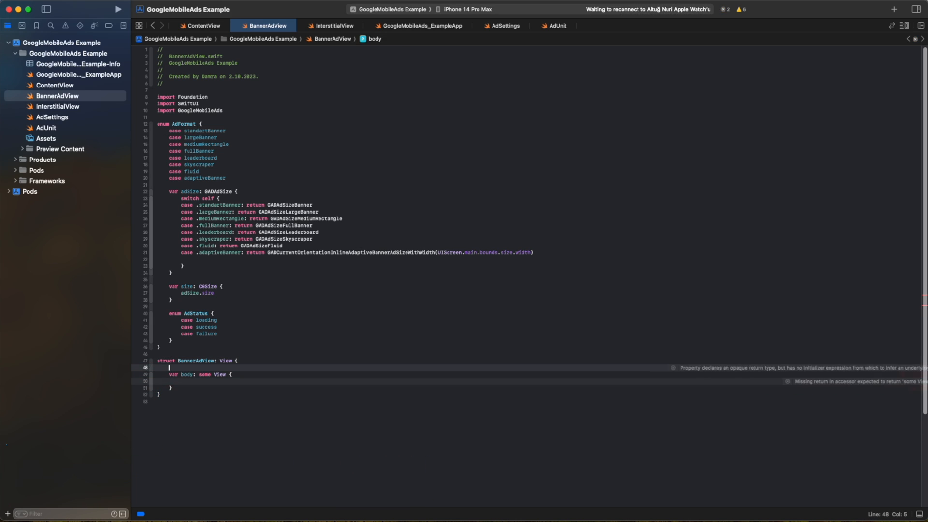
# Step: Add var adUnit: AdUnit = AdUnit.homeBanner and let adFormat: AdFormat
pyautogui.write('var')
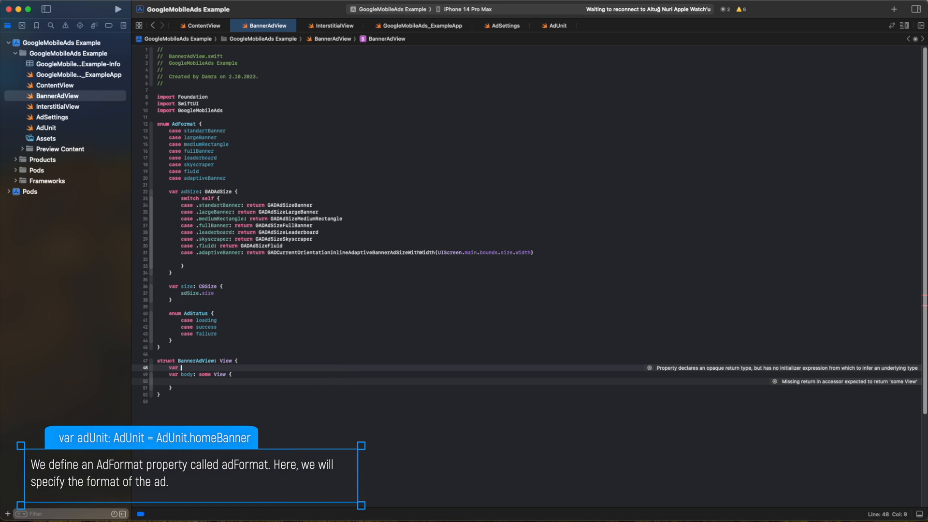
pyautogui.write('adUnit:')
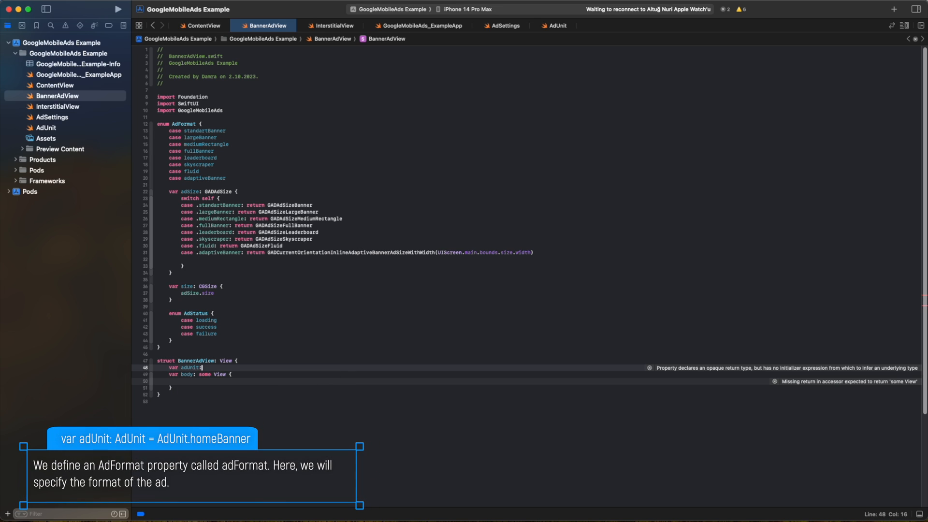
pyautogui.write('AdUnit')
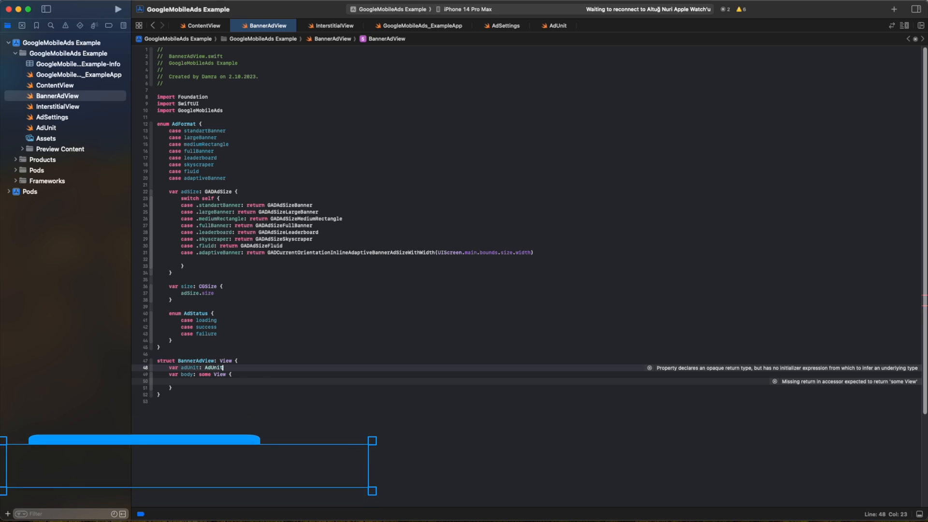
pyautogui.write('= AdUnit')
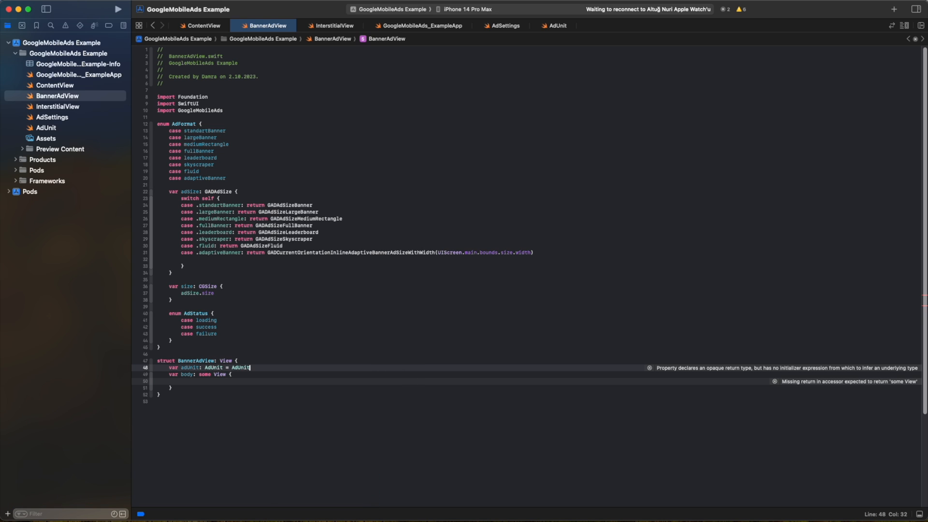
pyautogui.write('.homeBanner')
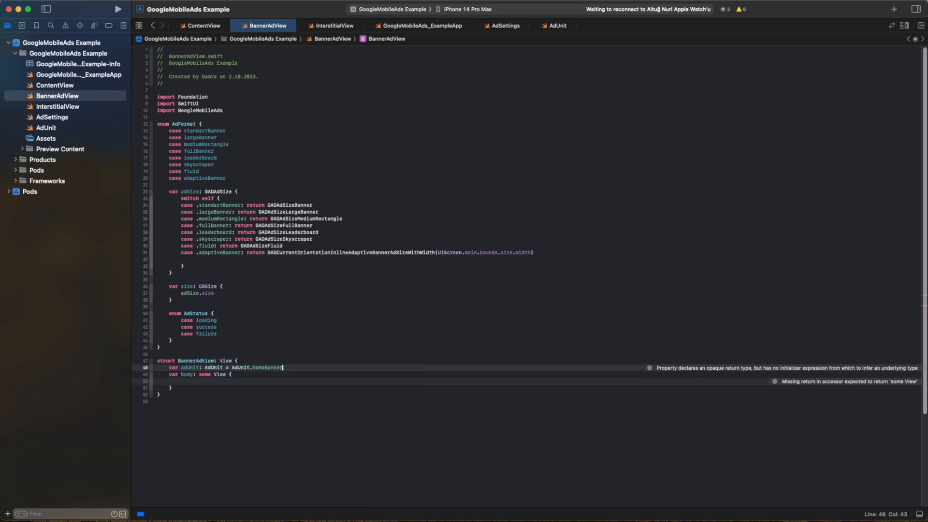
pyautogui.write('let')
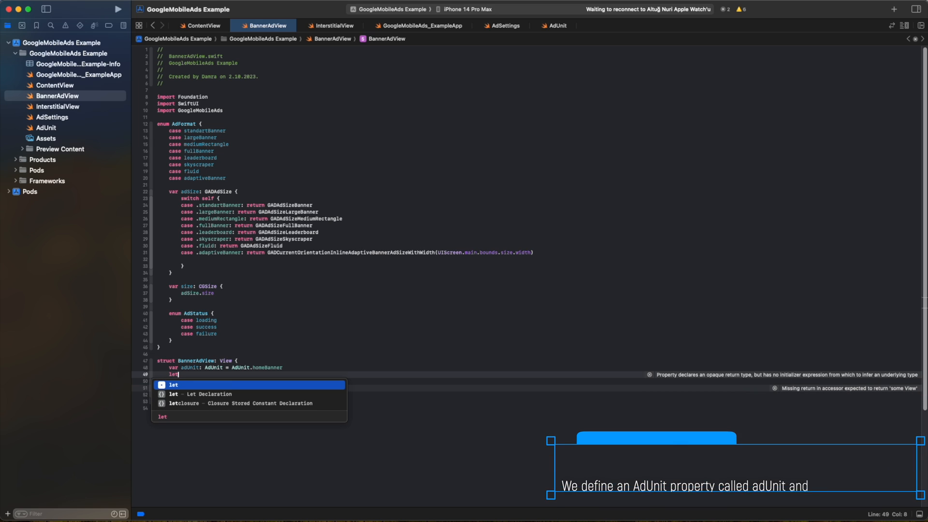
pyautogui.write('ad')
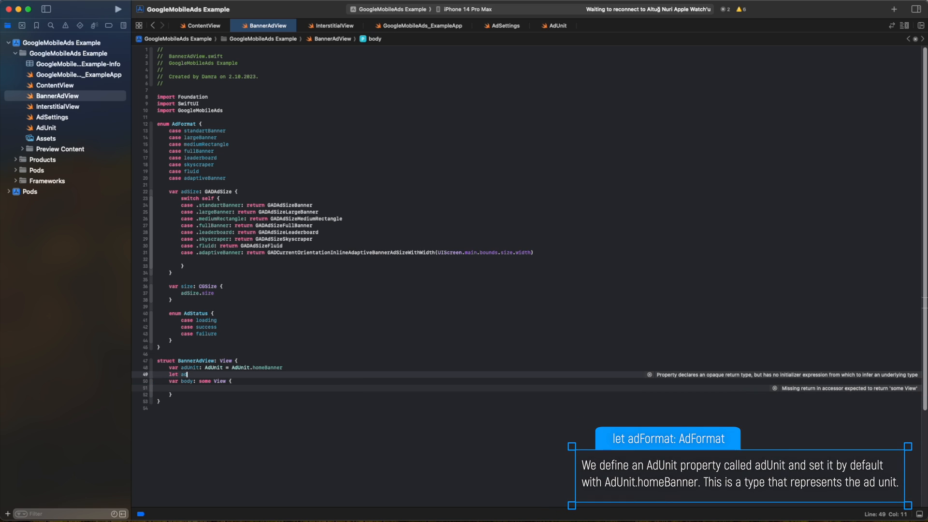
pyautogui.write('Format')
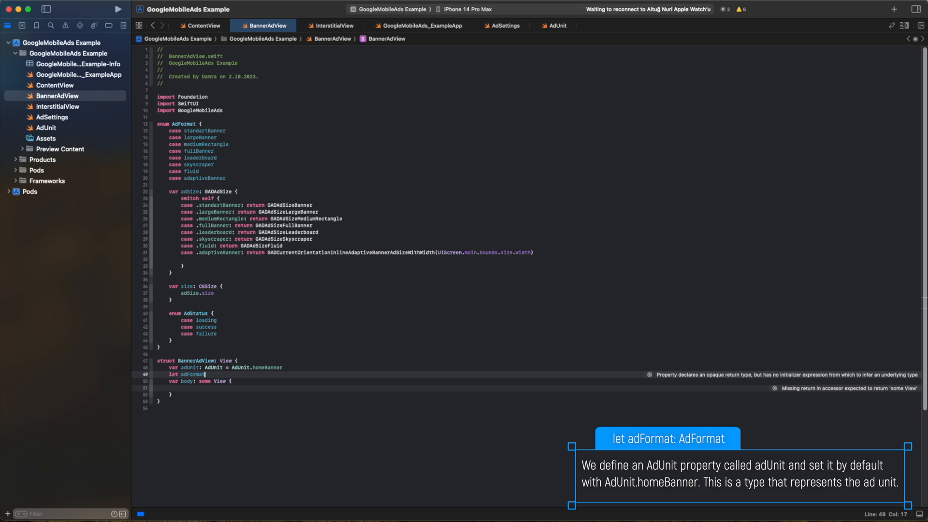
pyautogui.write('AdFormat')
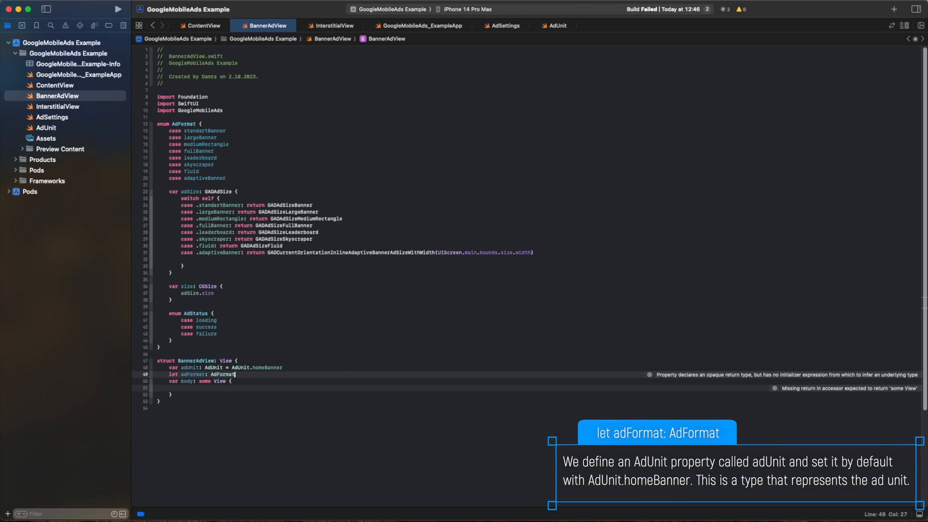
pyautogui.write('@State var')
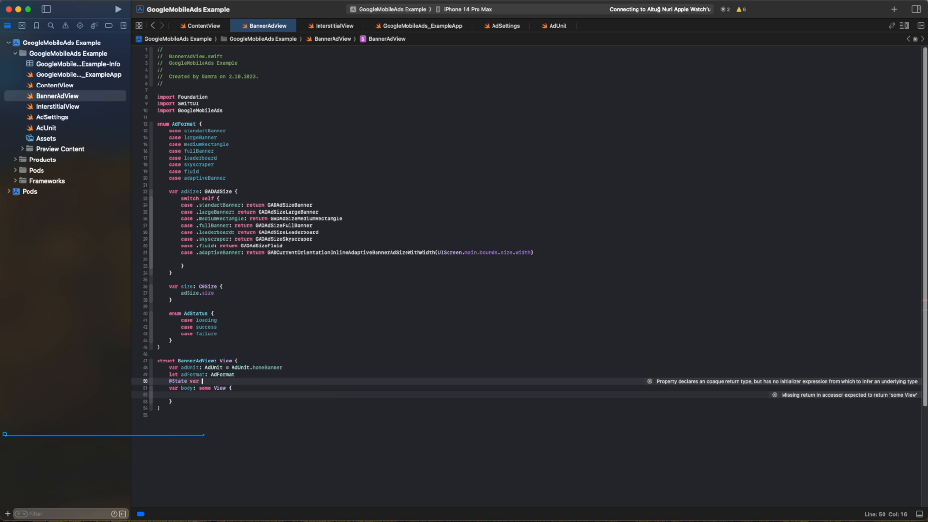
pyautogui.write('adStatus: AdS')
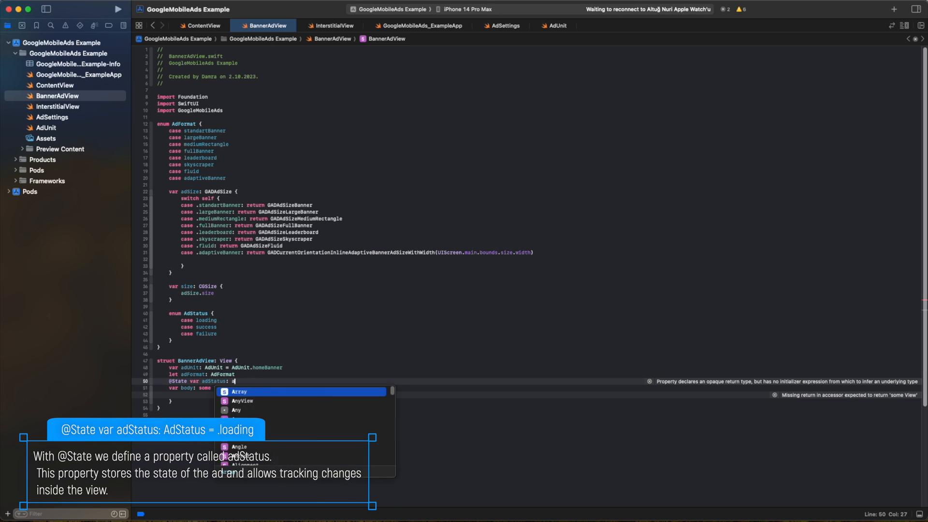
pyautogui.write('dStatus')
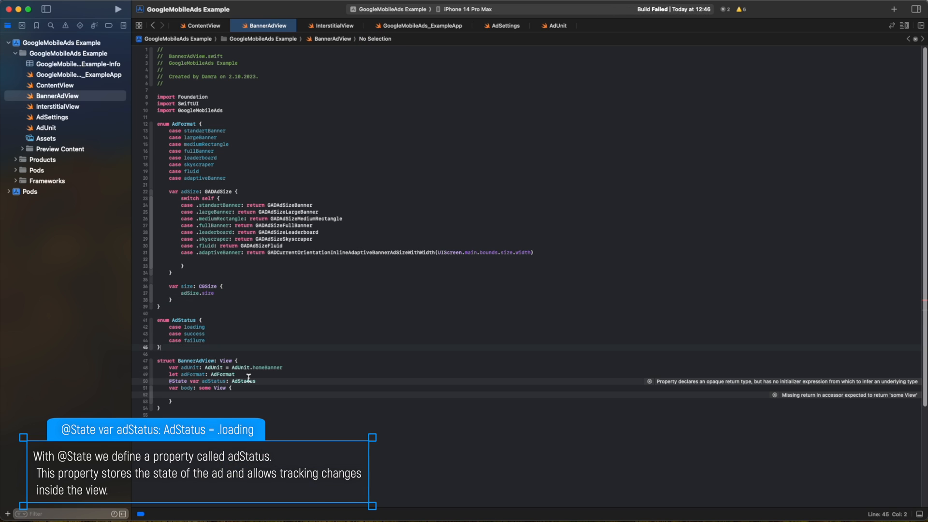
pyautogui.write('.loading')
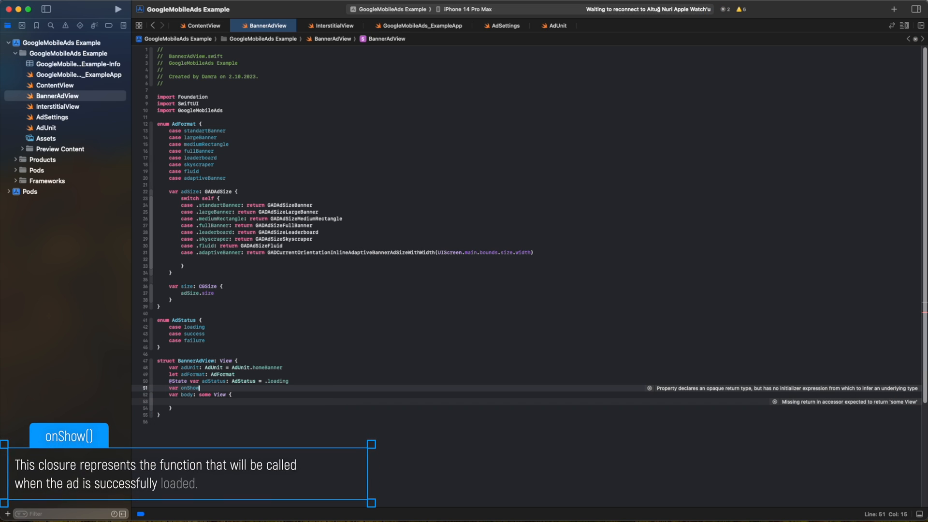
pyautogui.write('() -> Void')
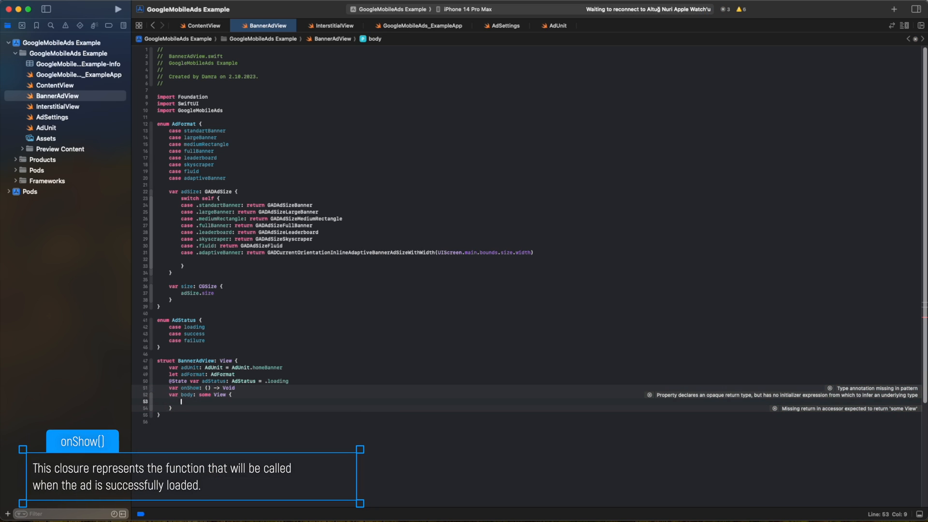
pyautogui.write('if !')
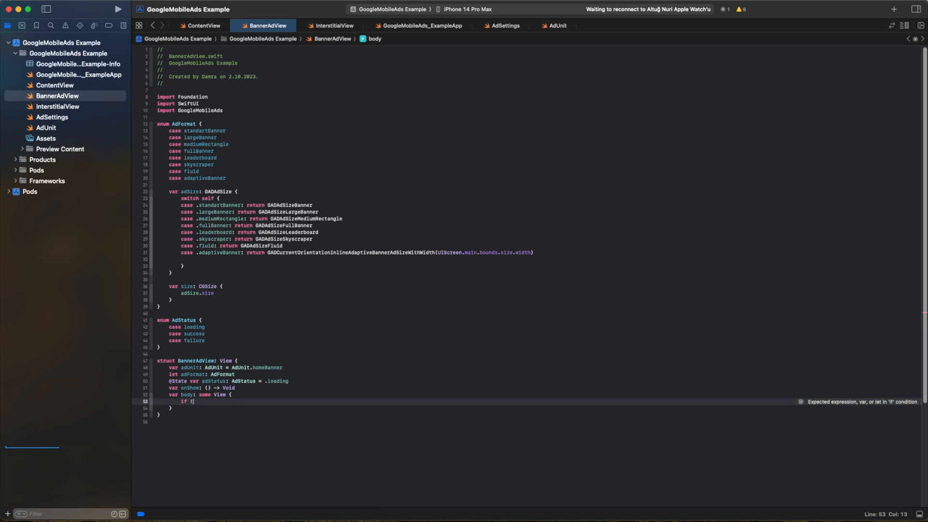
pyautogui.write('@AppStorage')
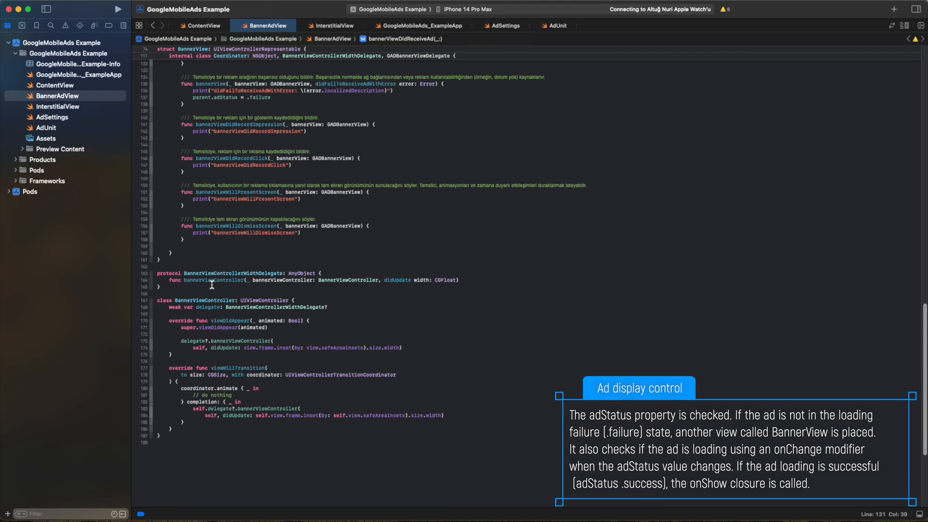
pyautogui.scroll(3)
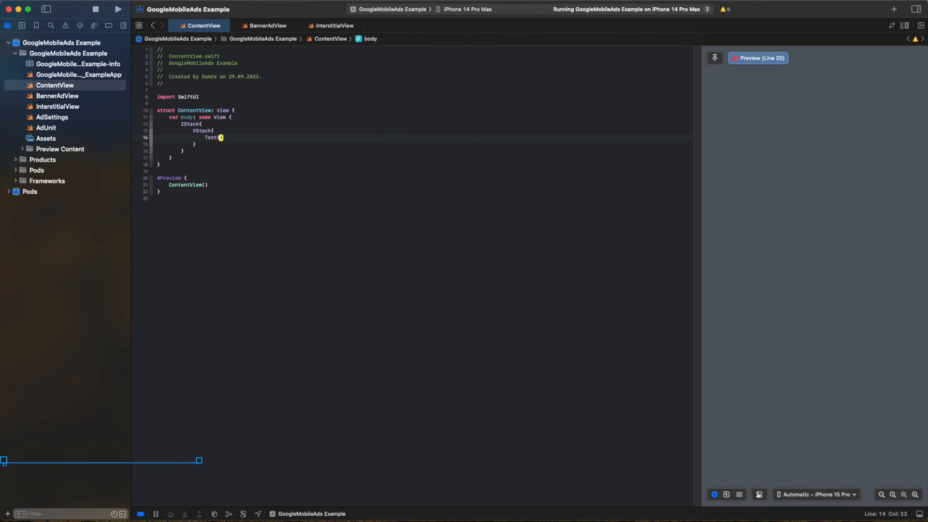
# Step: Add Text("standartBAnner") inside ContentView's ZStack/VStack and confirm it in the preview
pyautogui.write('standartBAnner"')
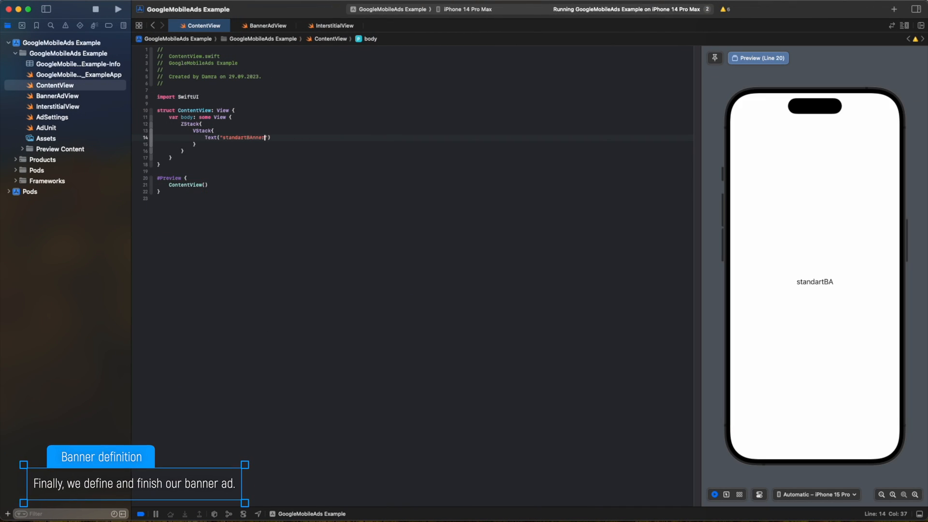